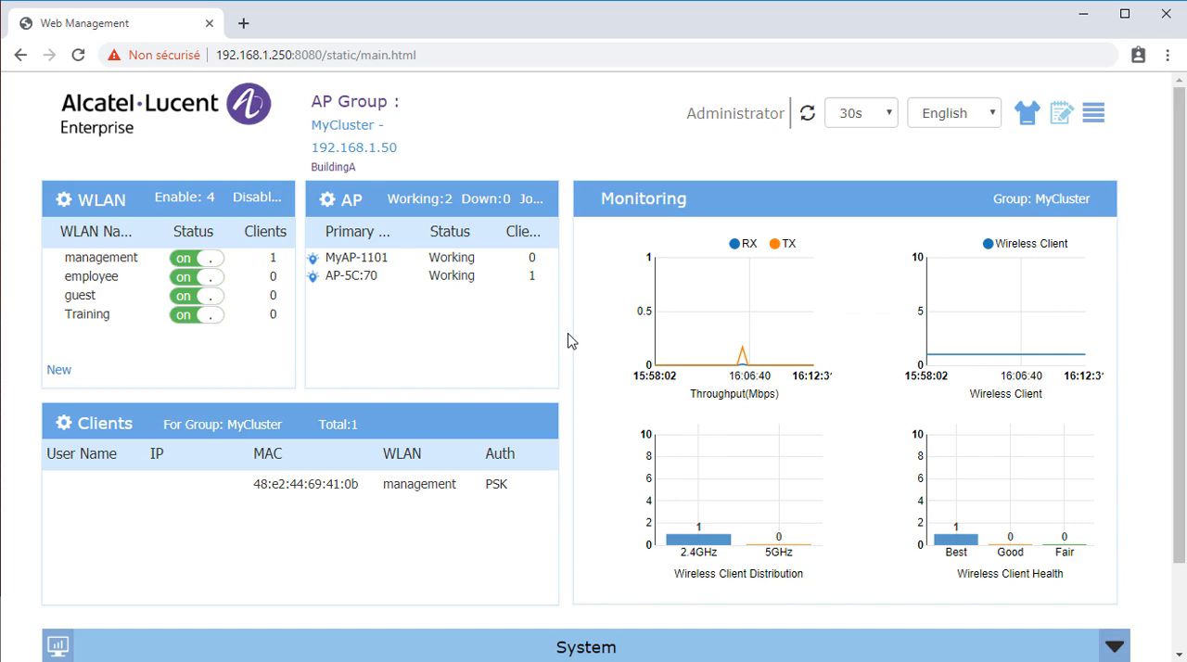
mouse_move(100, 206)
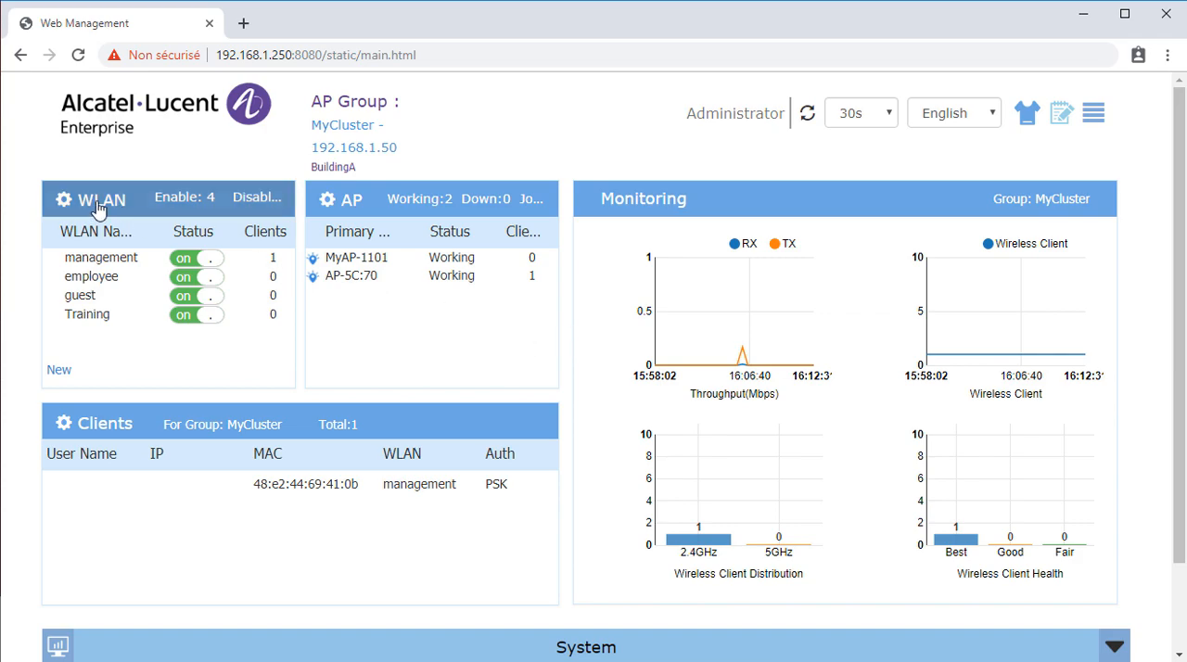
Open the WLAN list and edit the guest WLAN to confirm Captive Portal is Yes
left_click(101, 200)
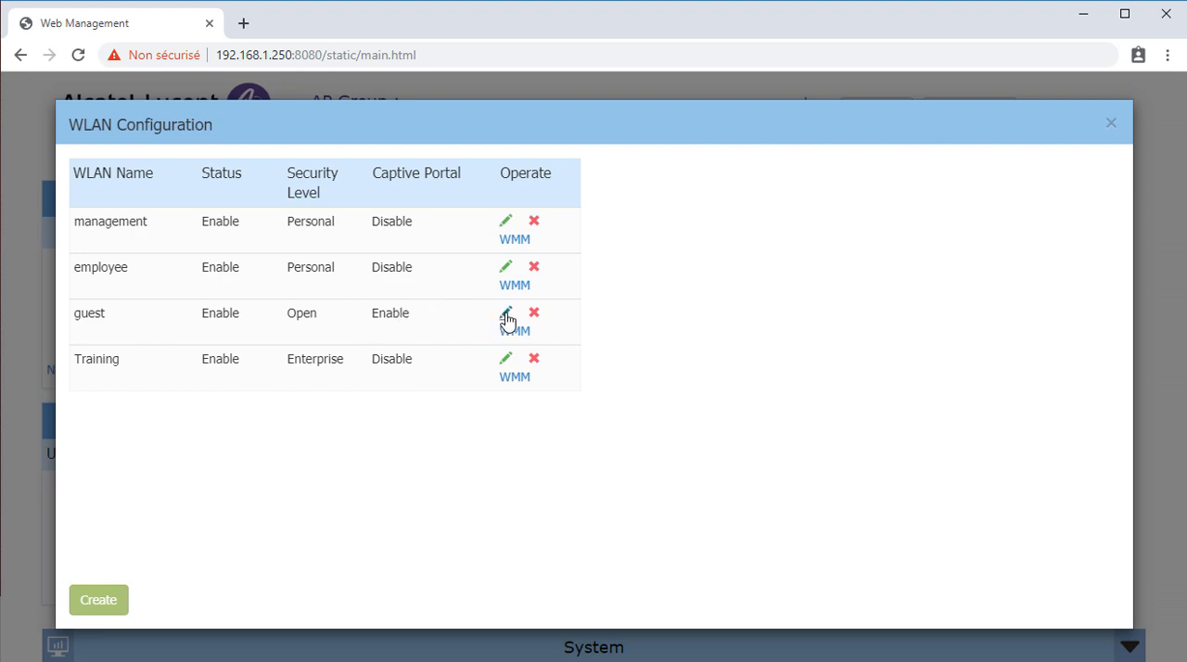
left_click(505, 313)
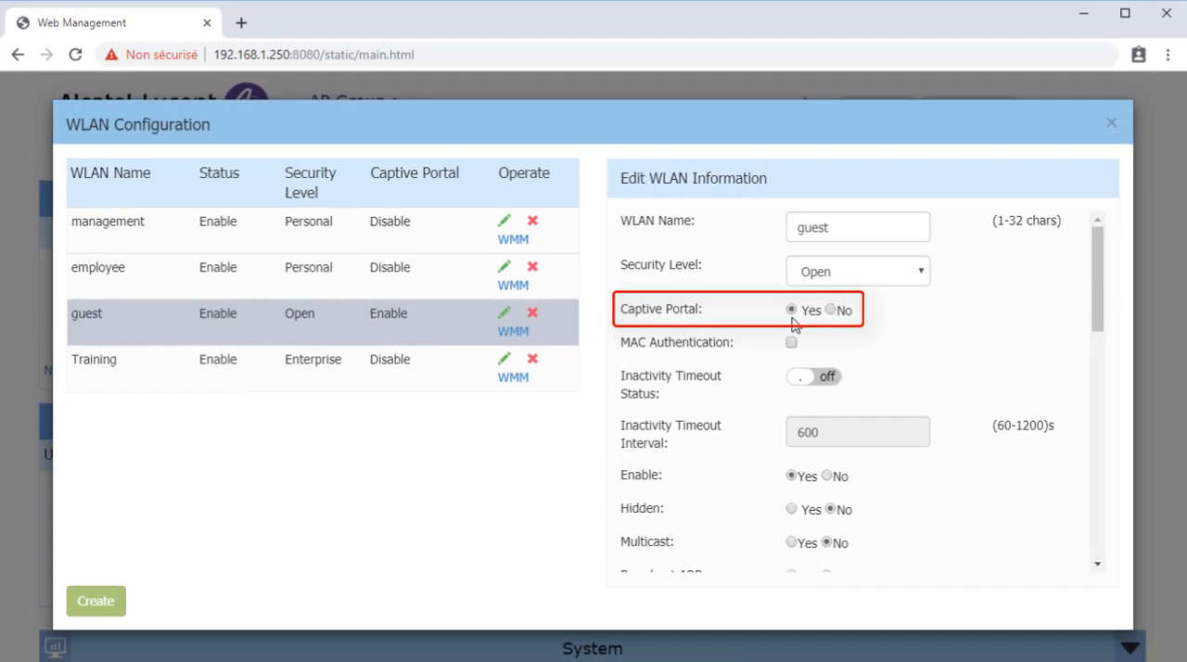
Close the WLAN dialog and expand the Access section to reach Authentication
left_click(1110, 121)
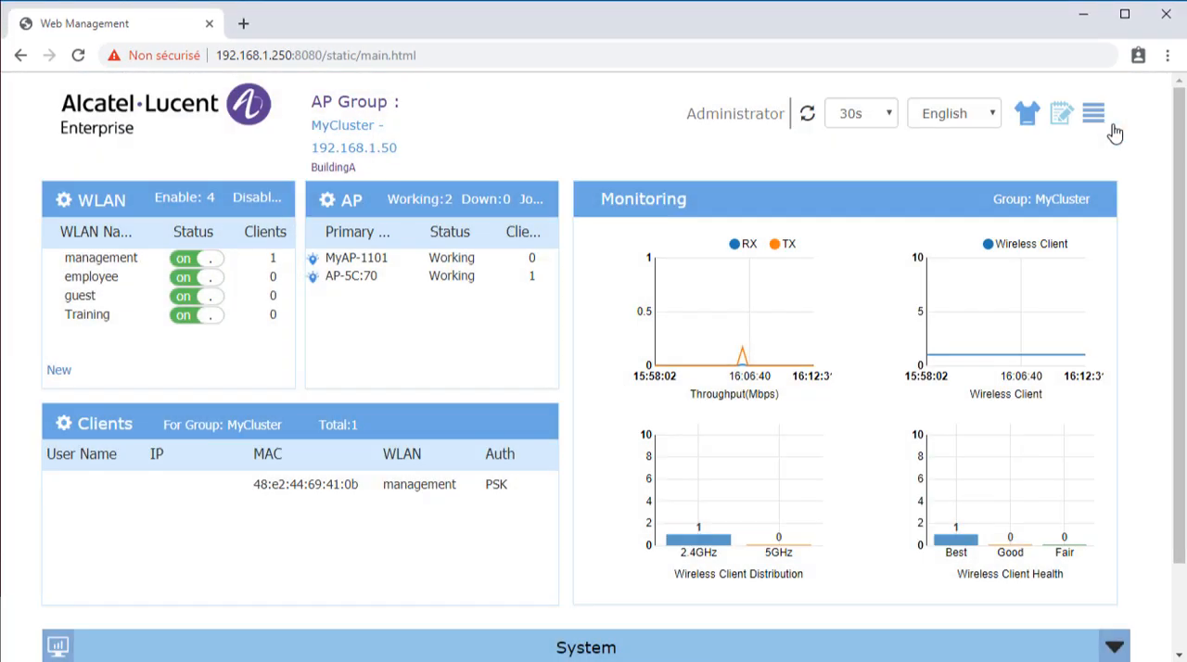
scroll("down", 3)
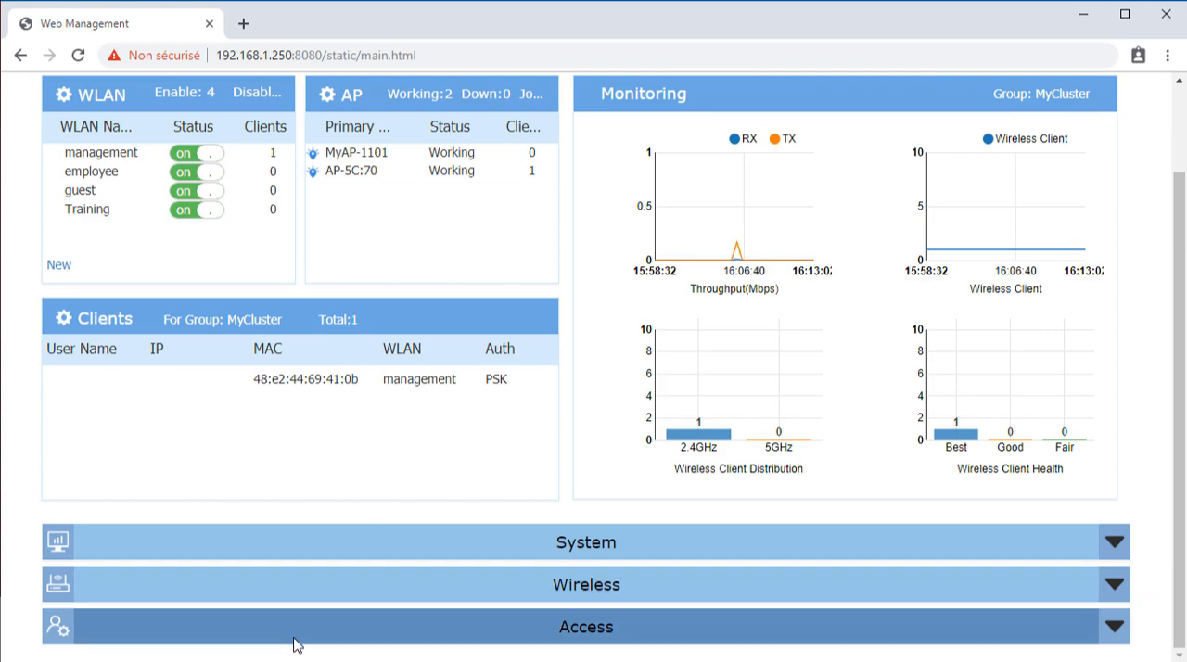
left_click(585, 626)
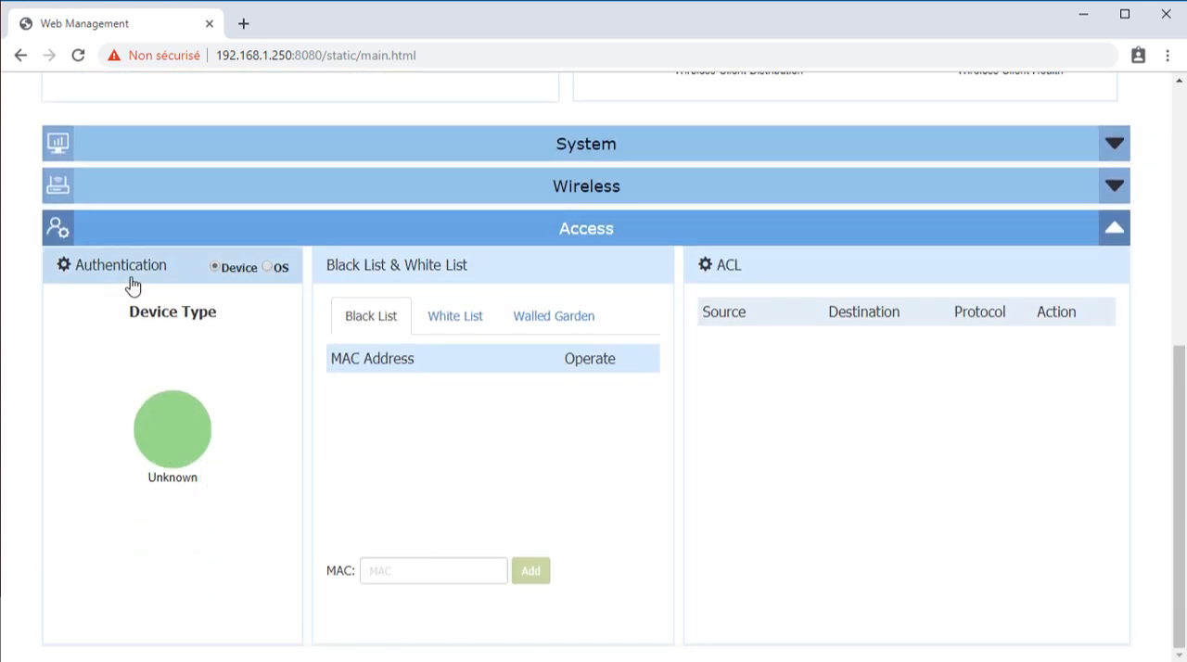
mouse_move(88, 273)
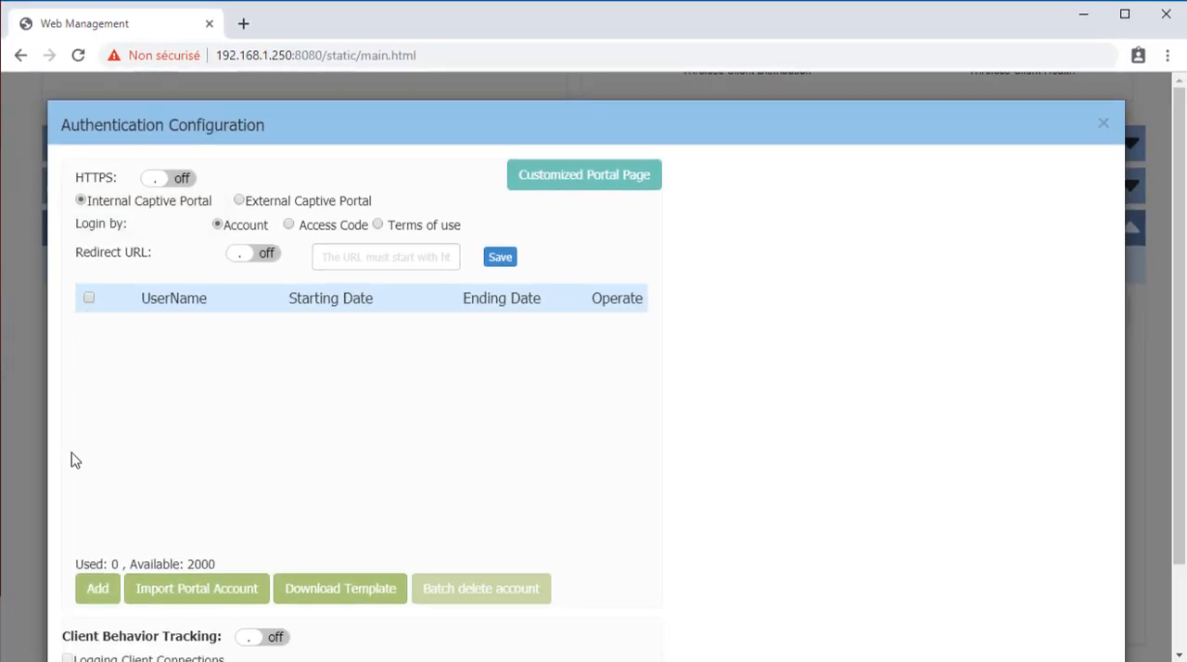
Add local portal account 'guest' valid from 2019.07.01 to 2019.07.02 and save it
left_click(97, 588)
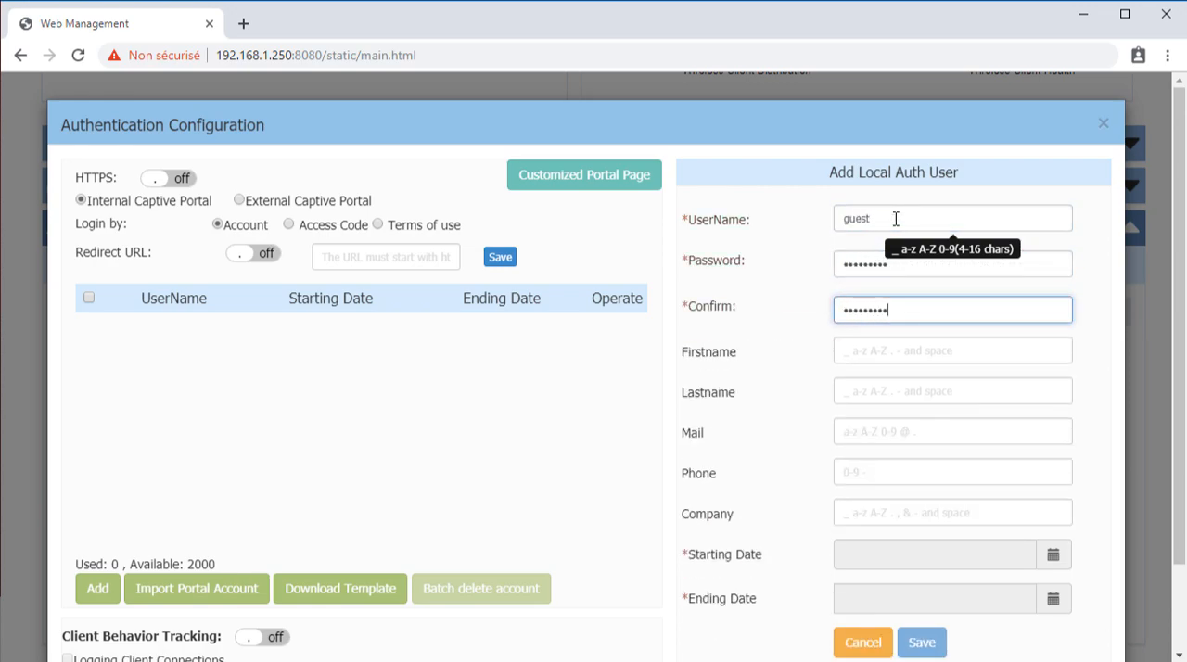
left_click(1053, 555)
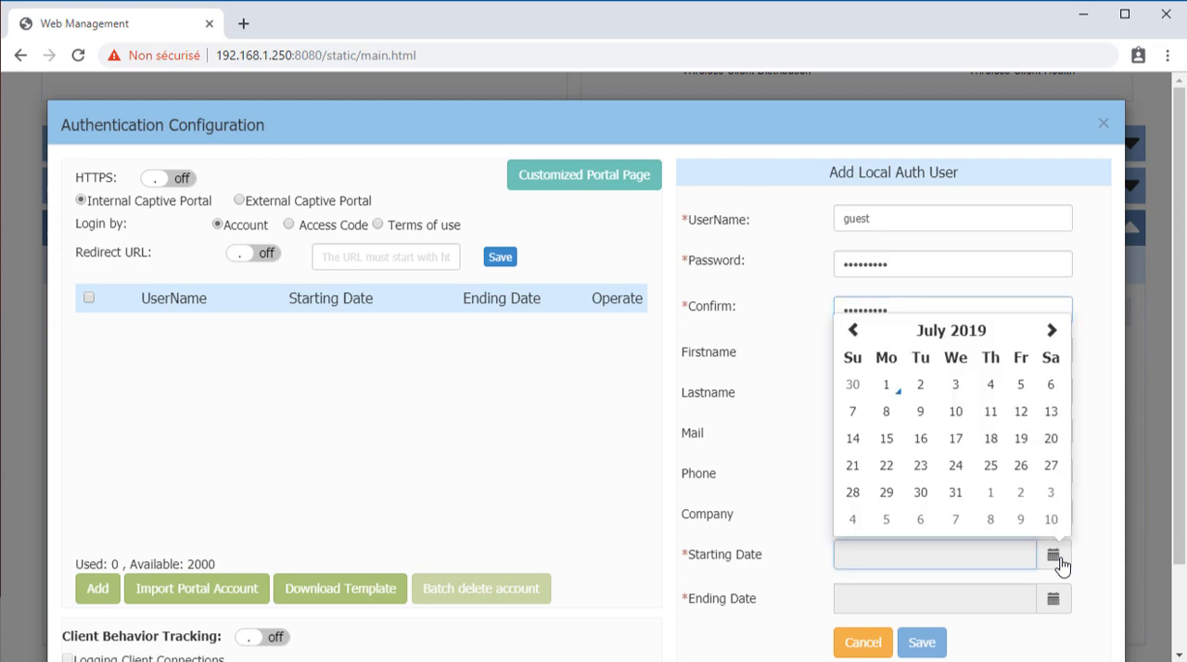
left_click(886, 384)
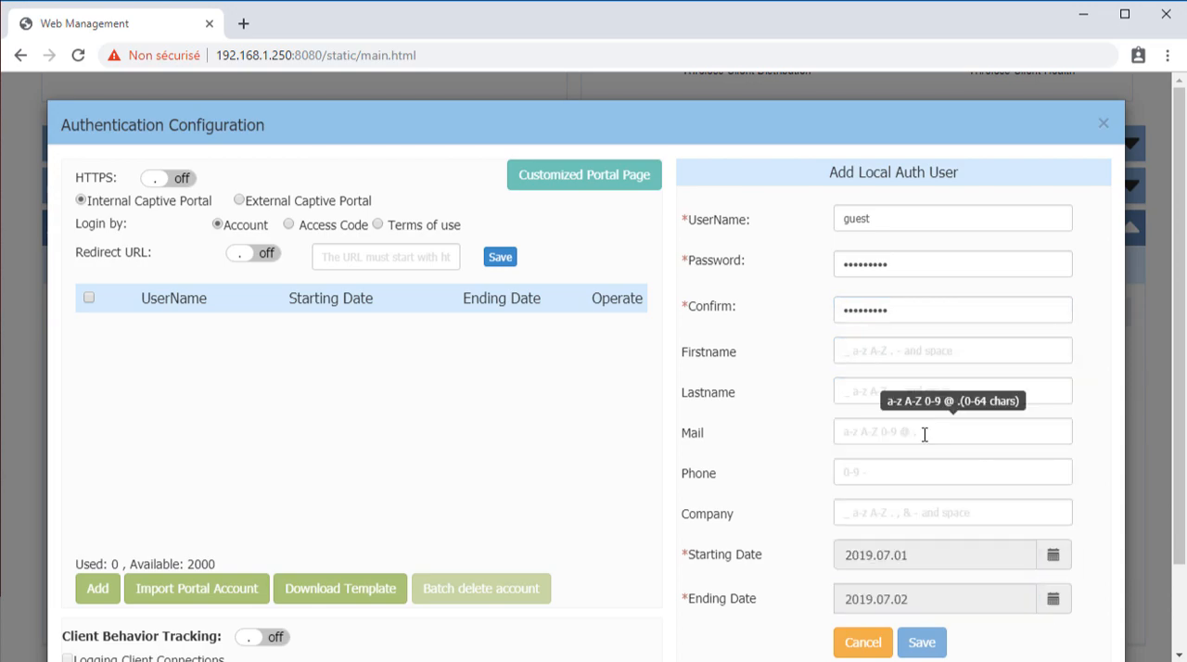
left_click(921, 642)
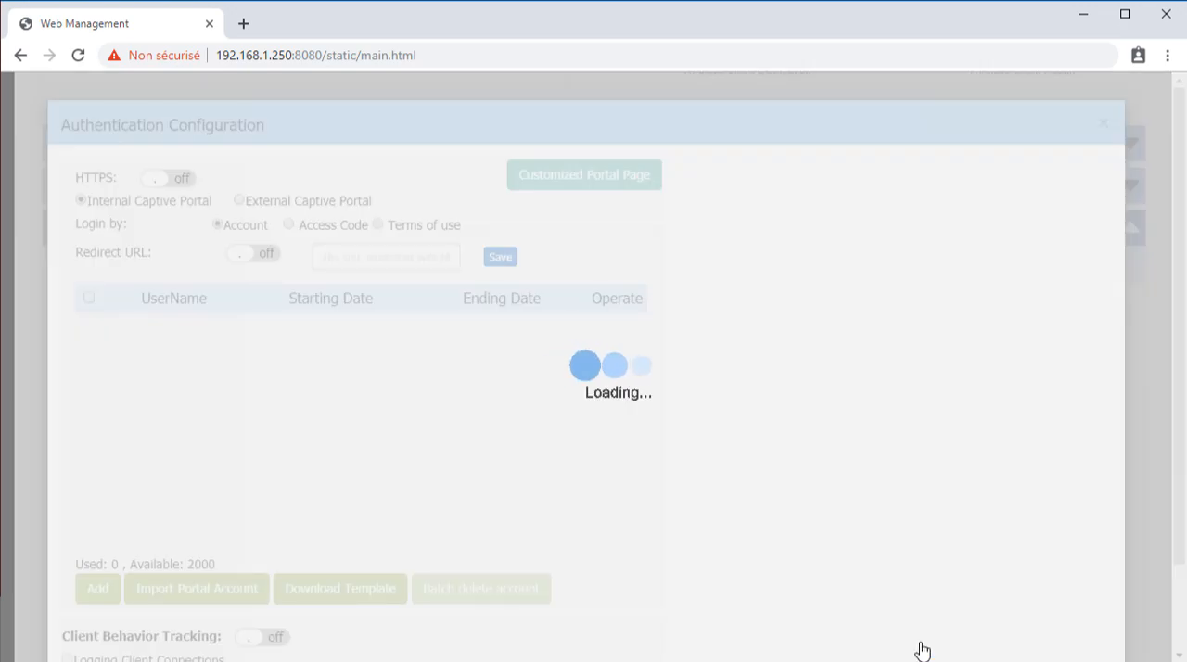
left_click(98, 588)
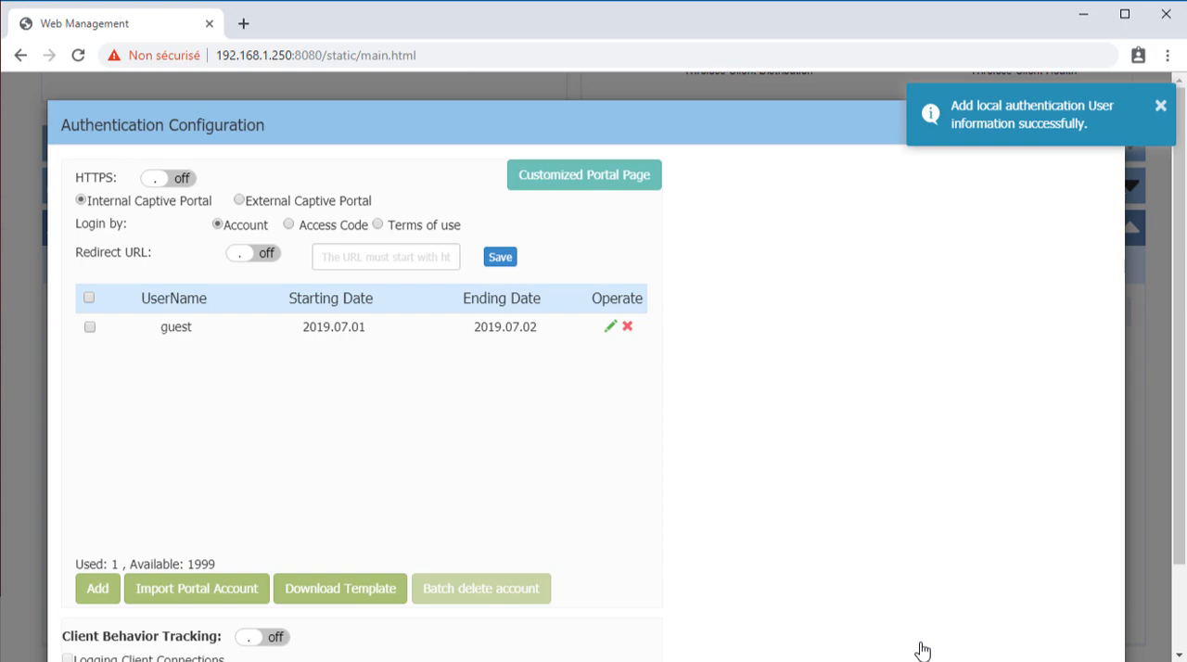
mouse_move(289, 232)
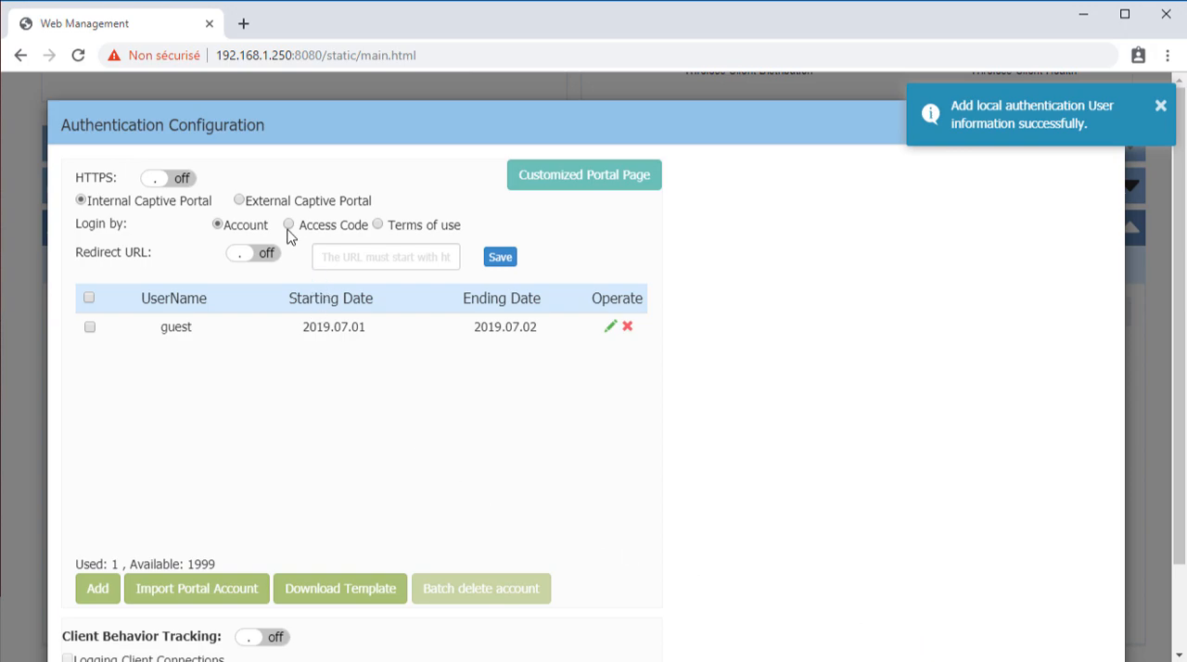
left_click(290, 224)
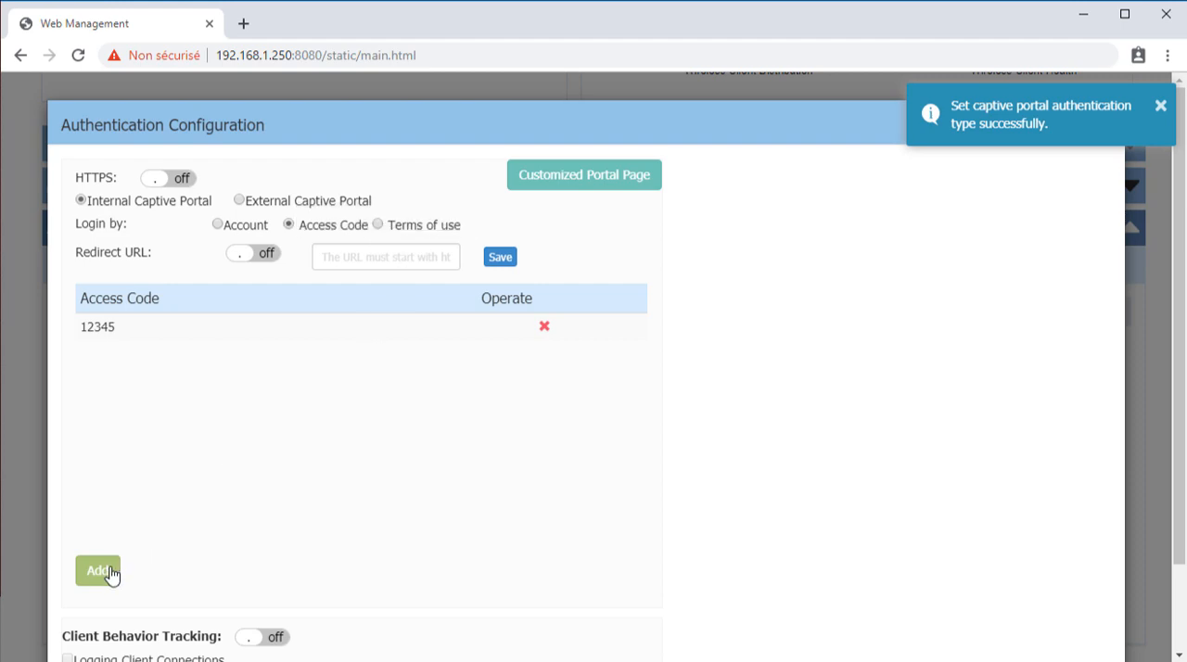
left_click(97, 570)
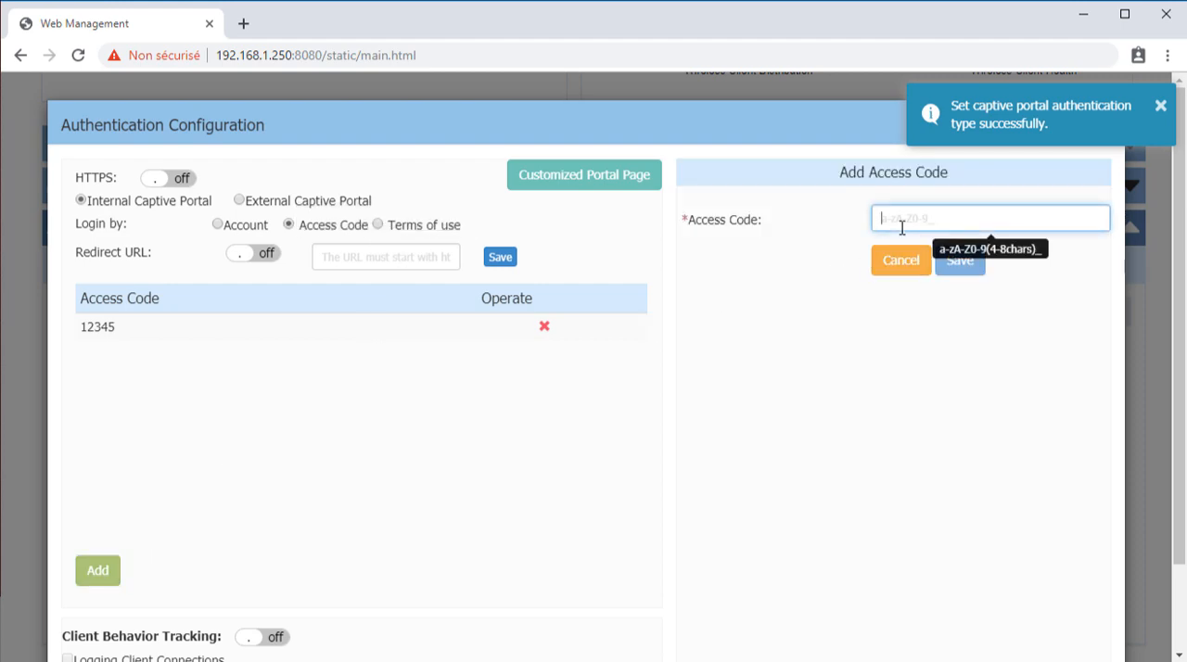
type("11111")
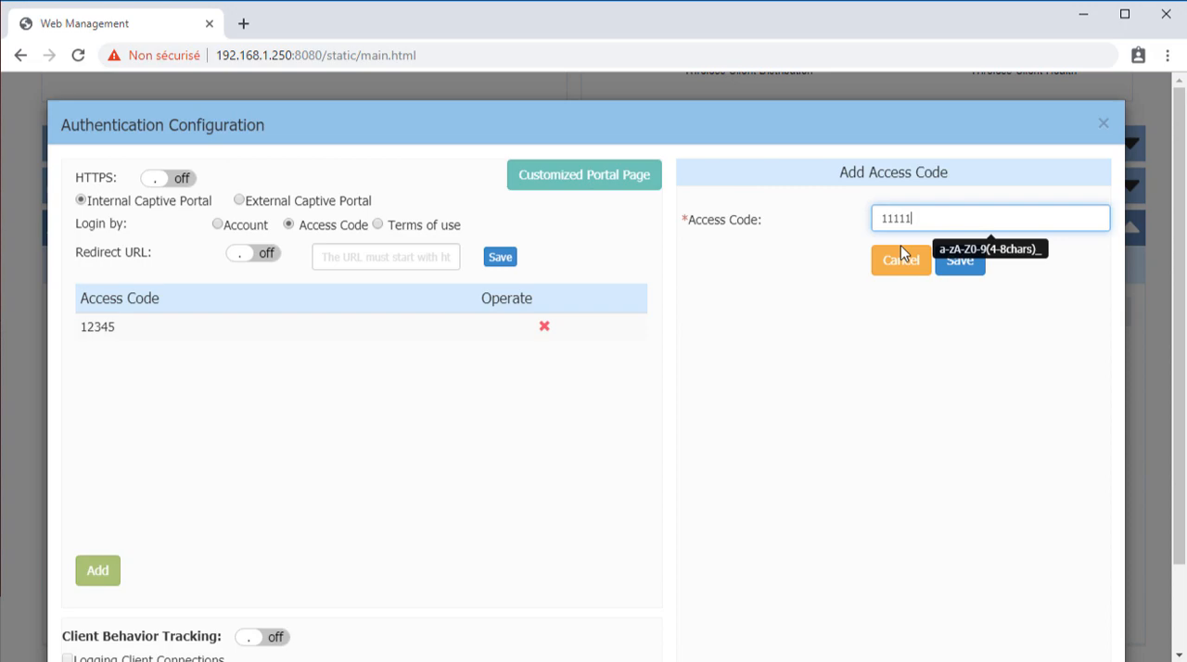
left_click(959, 260)
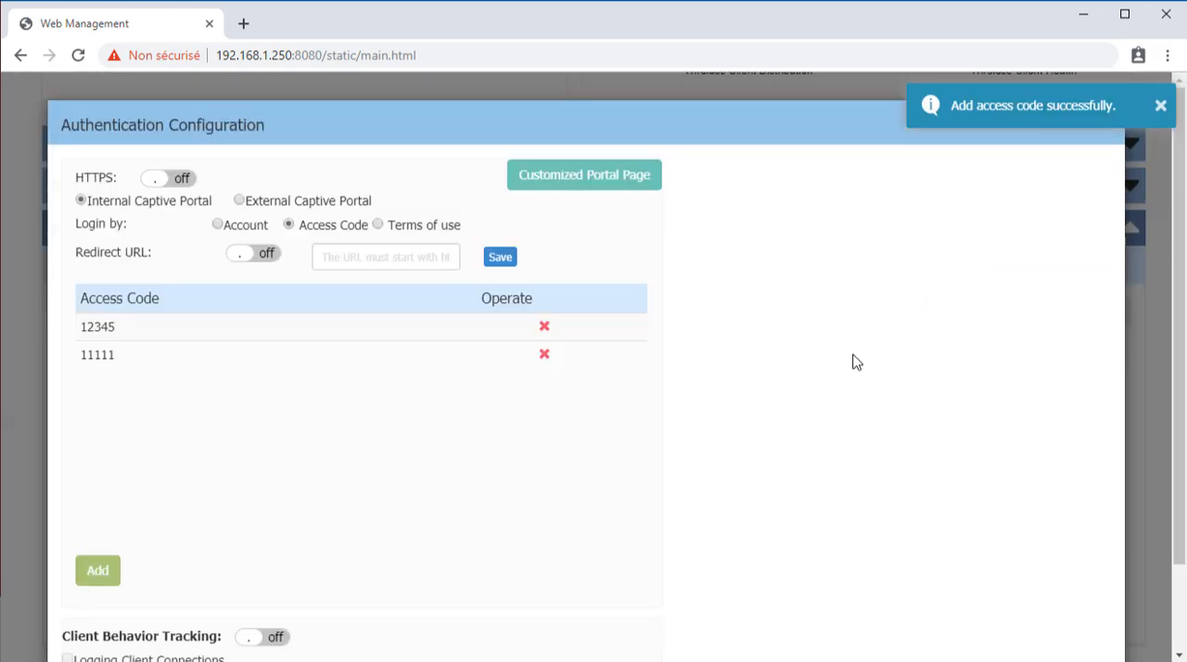
Preview the customized portal login page in a new tab
left_click(584, 174)
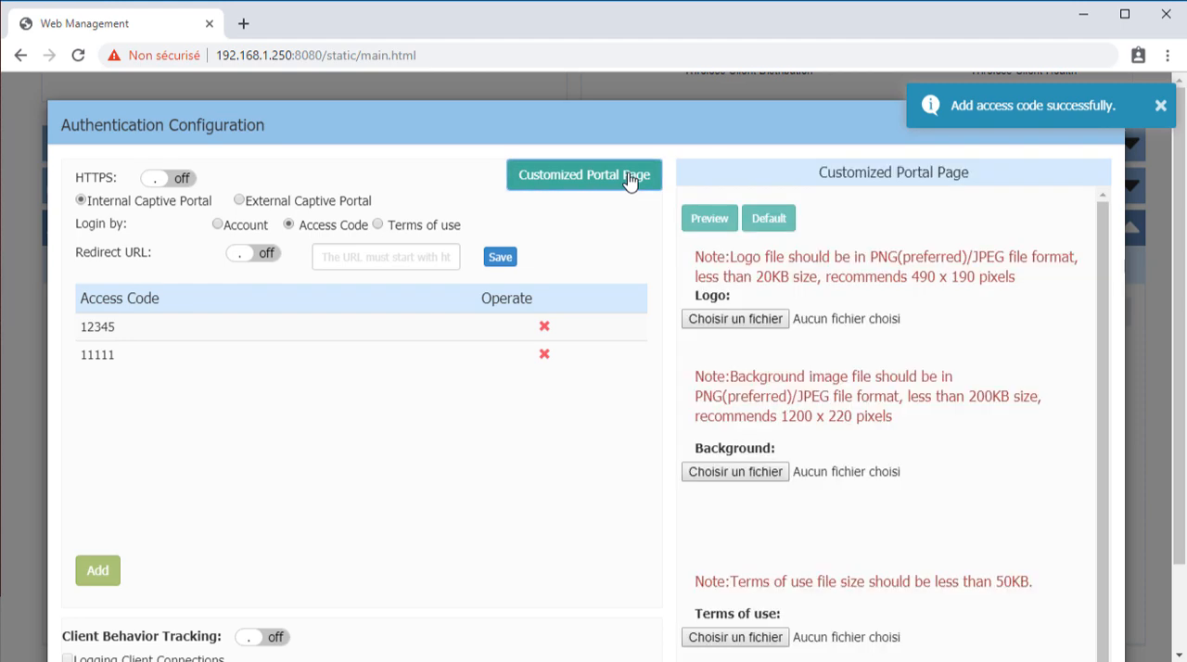
left_click(709, 218)
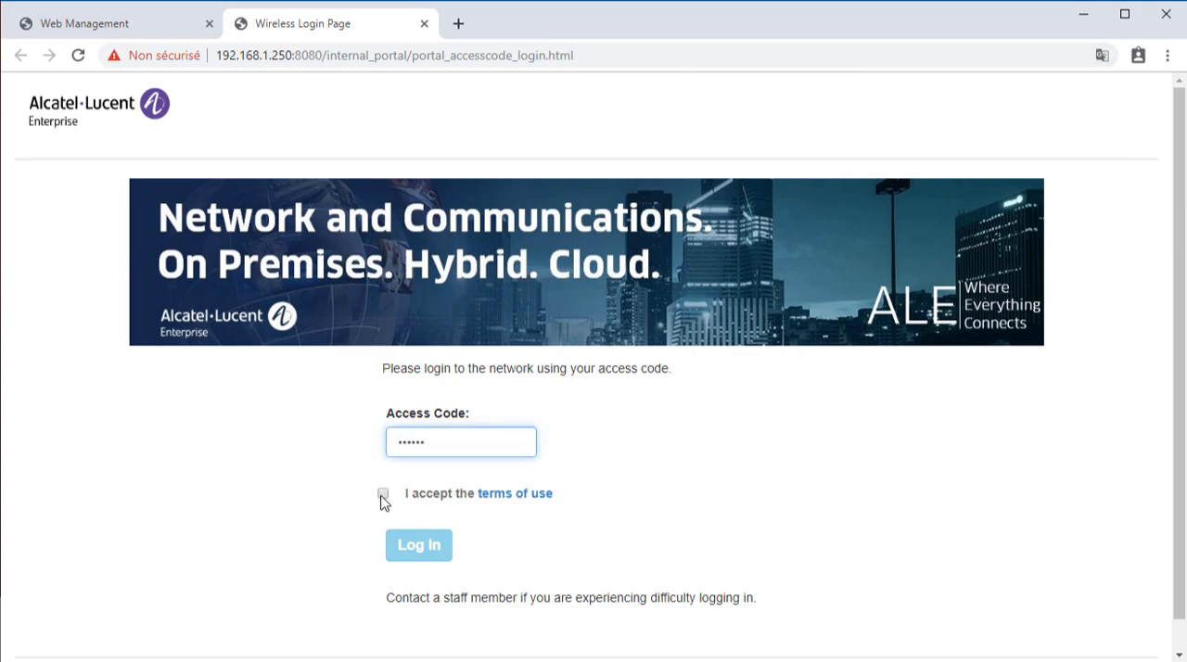
Accept the terms of use on the access-code login page
left_click(382, 492)
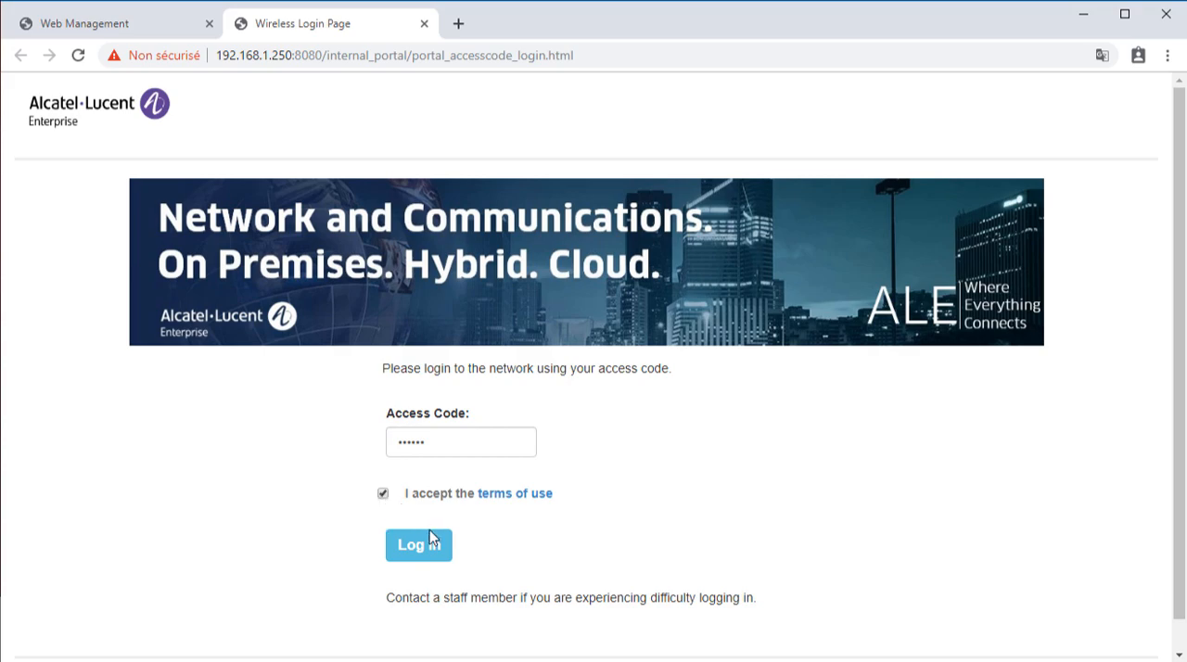